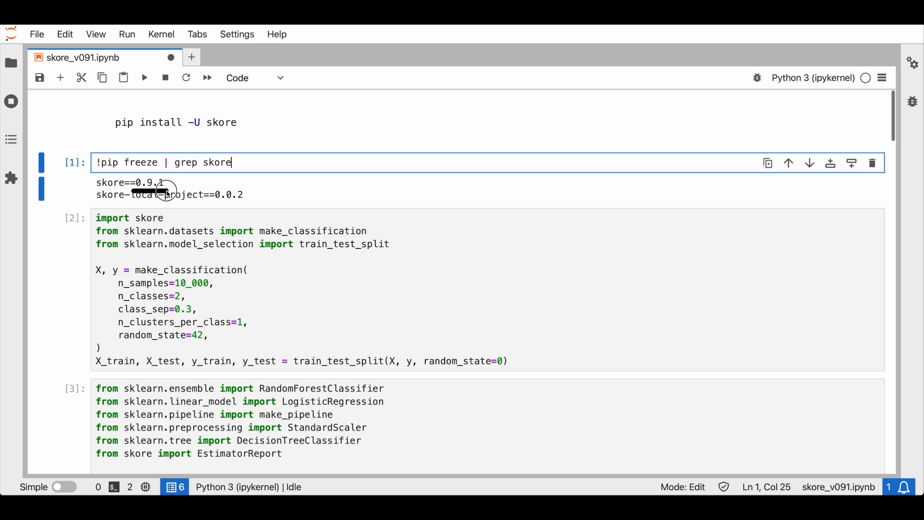
mouse_move(338, 319)
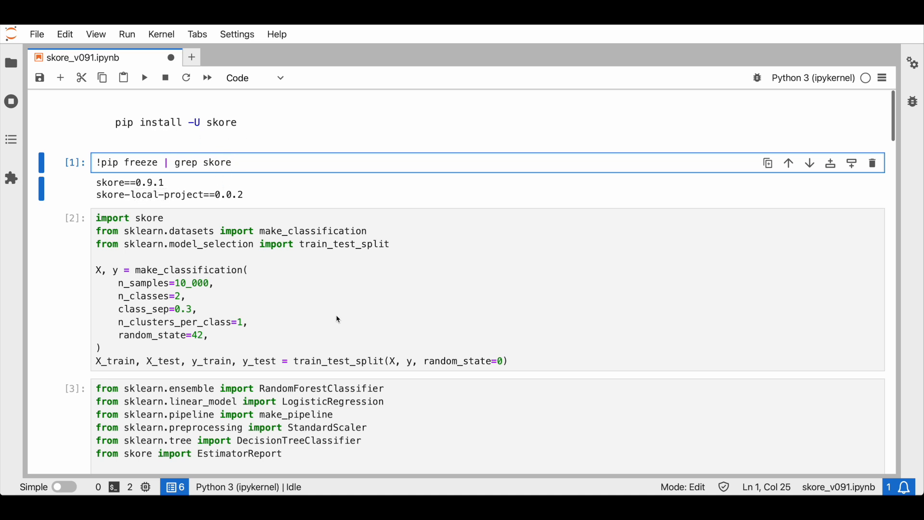
mouse_move(153, 278)
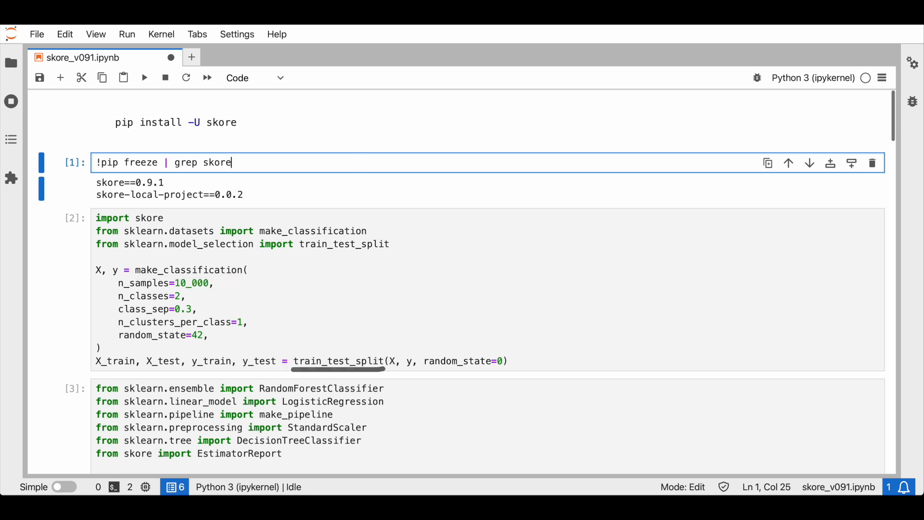
Scroll to cells [3]–[5] that build the reports, create my_proj and store them
scroll(down, 3)
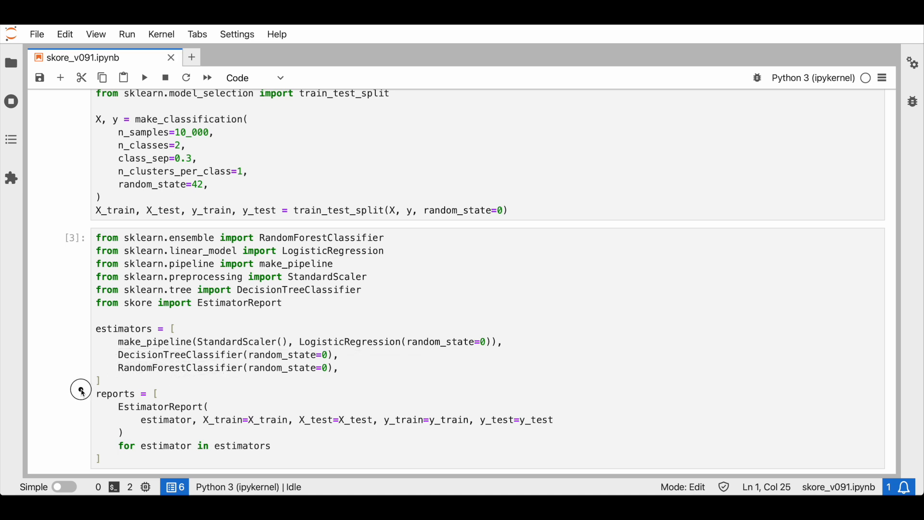
mouse_move(87, 470)
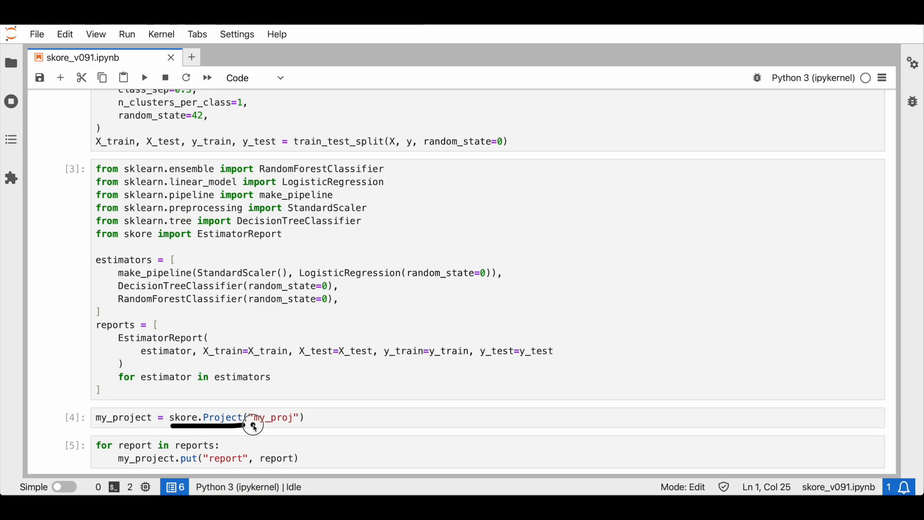
mouse_move(311, 429)
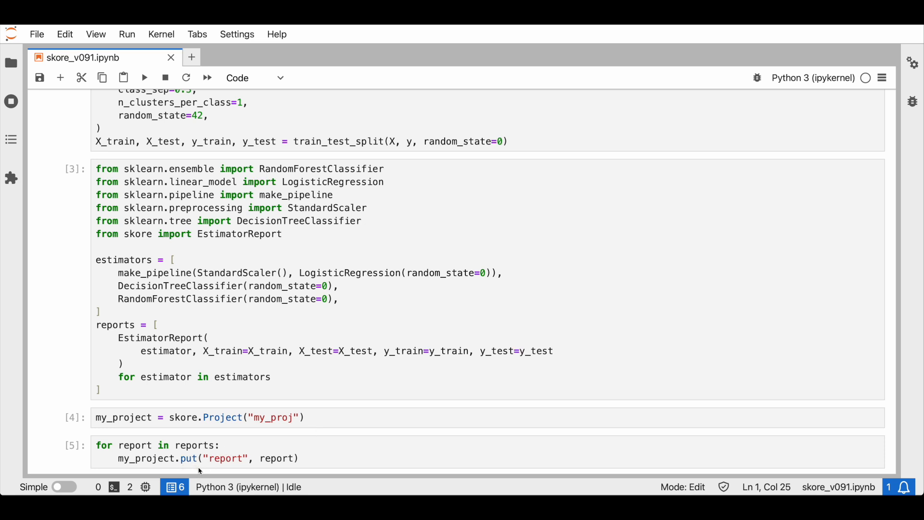
mouse_move(250, 444)
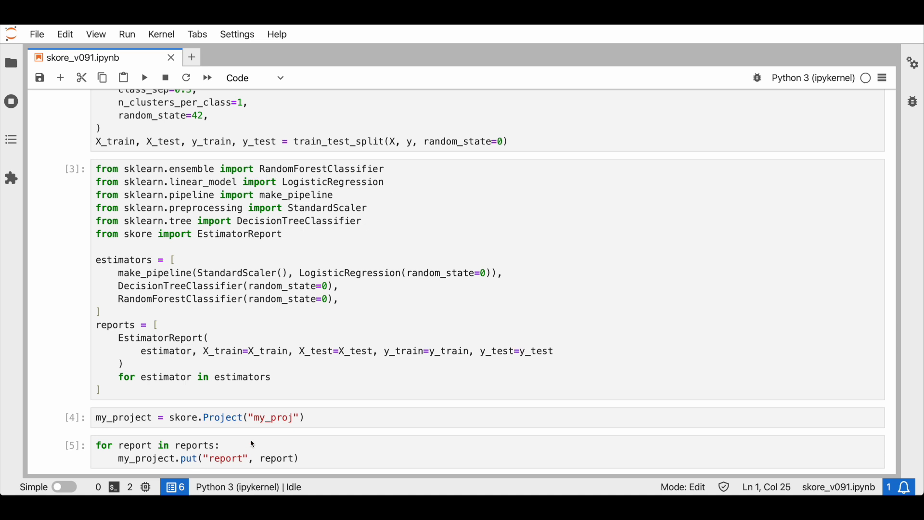
Scroll down to cell [8] and its ComparisonReport metrics table
scroll(down, 3)
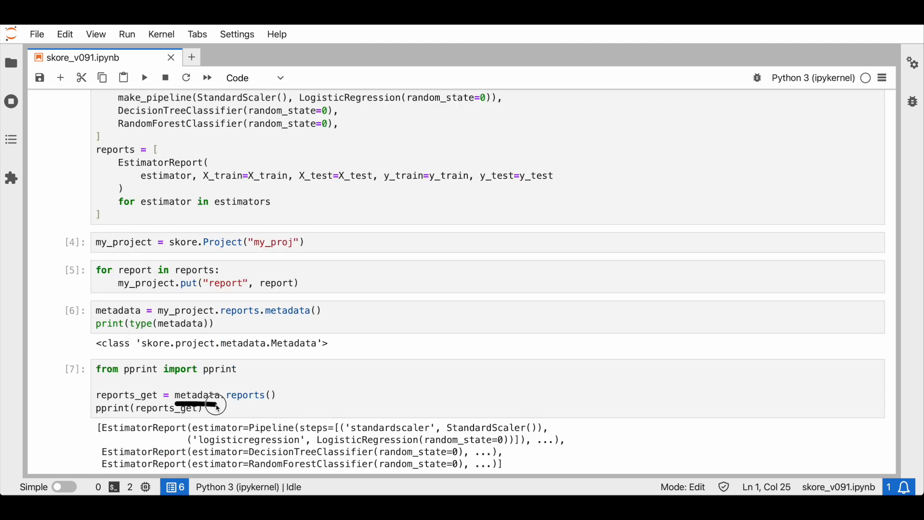
mouse_move(280, 402)
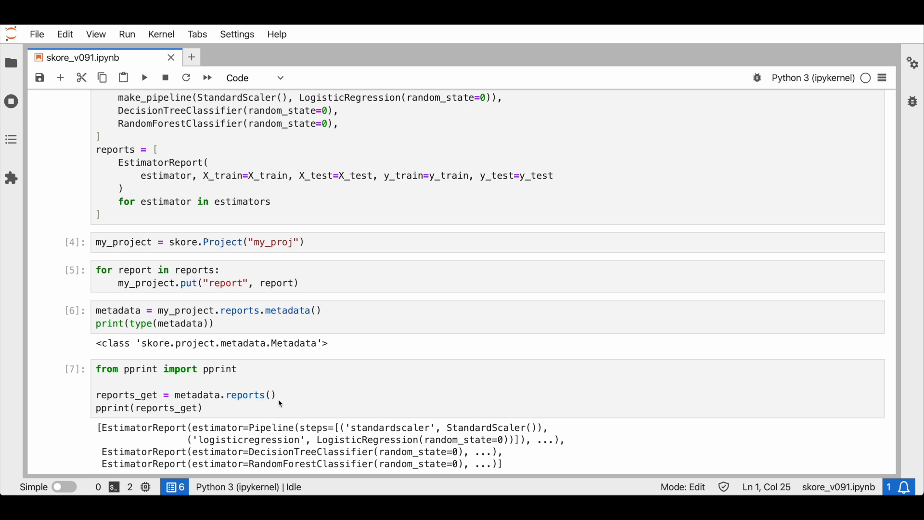
mouse_move(165, 427)
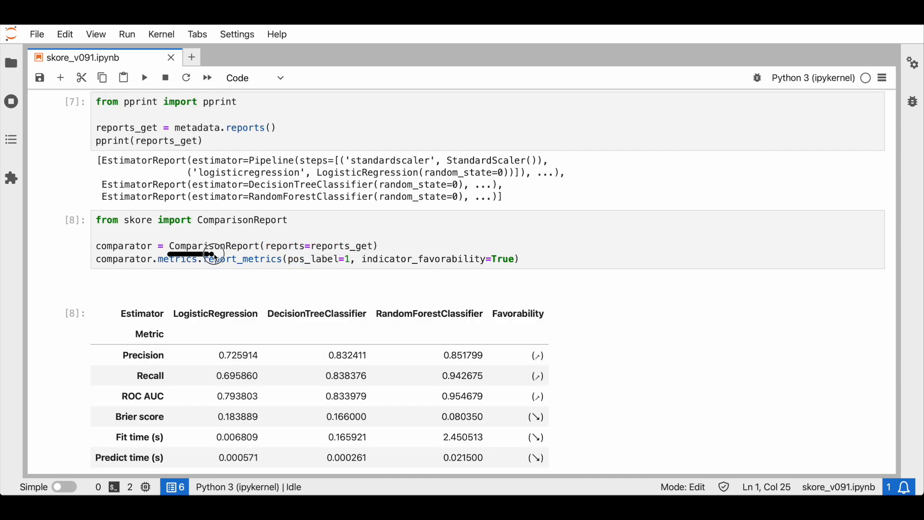
mouse_move(247, 323)
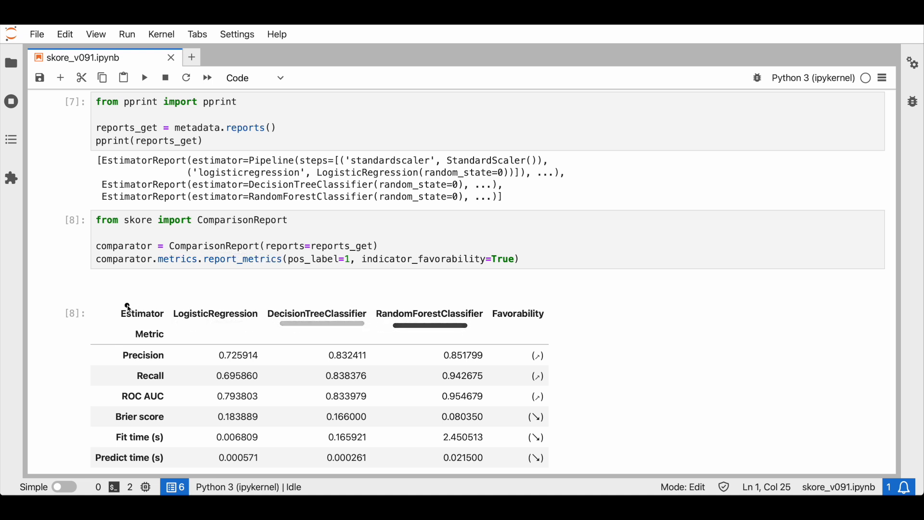
Scroll past the help() output to cell [11]'s LogisticRegression report_metrics table
scroll(down, 3)
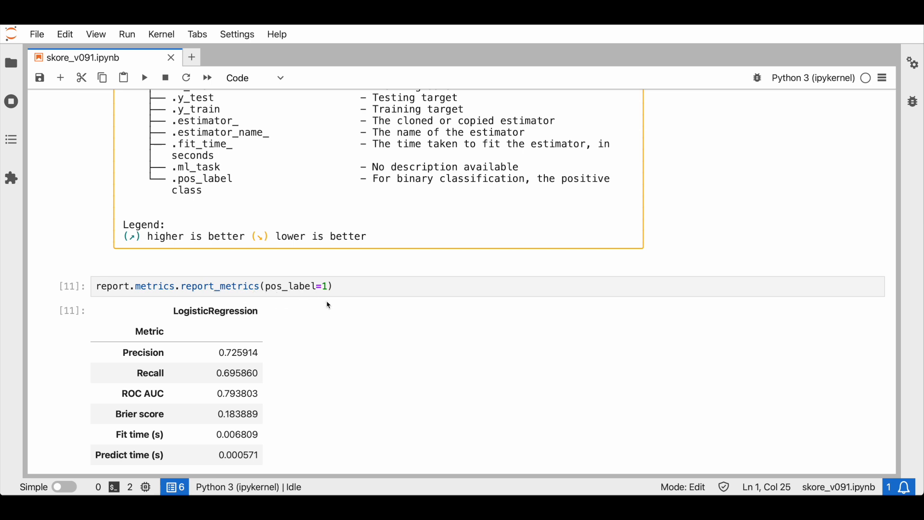
mouse_move(328, 305)
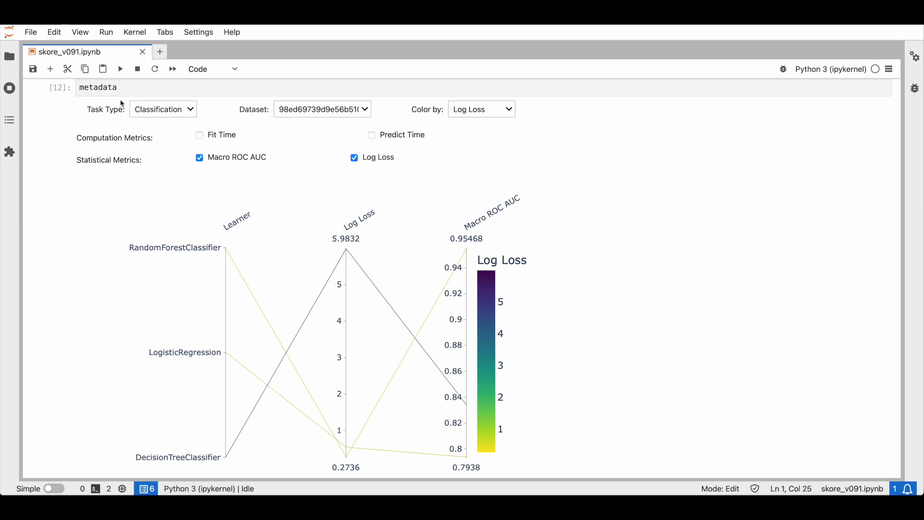
mouse_move(419, 229)
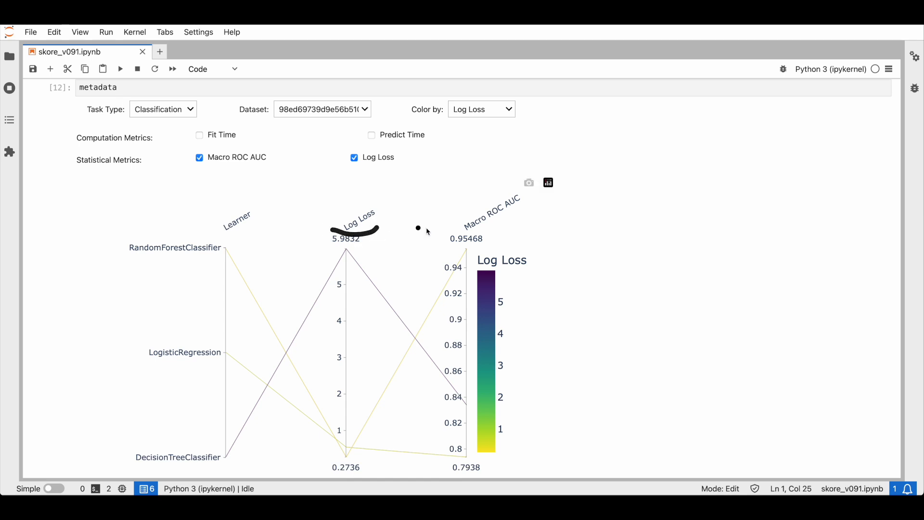
mouse_move(510, 226)
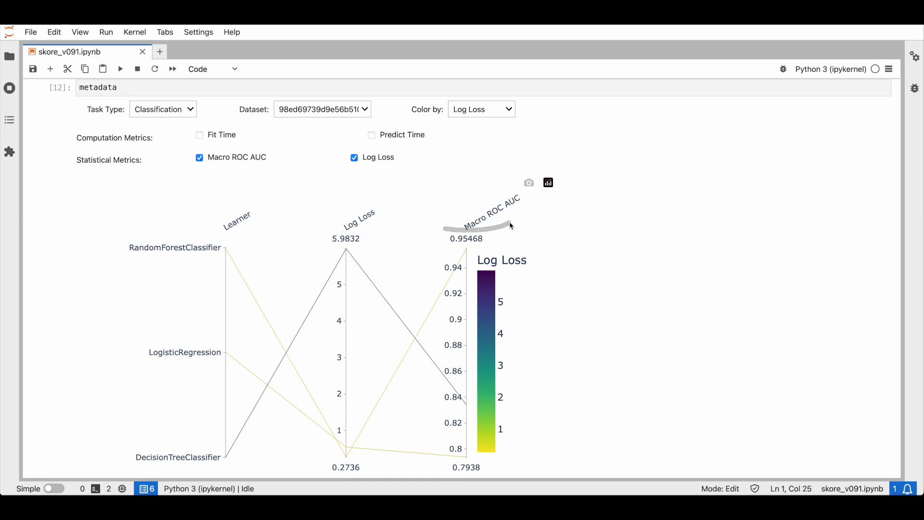
mouse_move(511, 227)
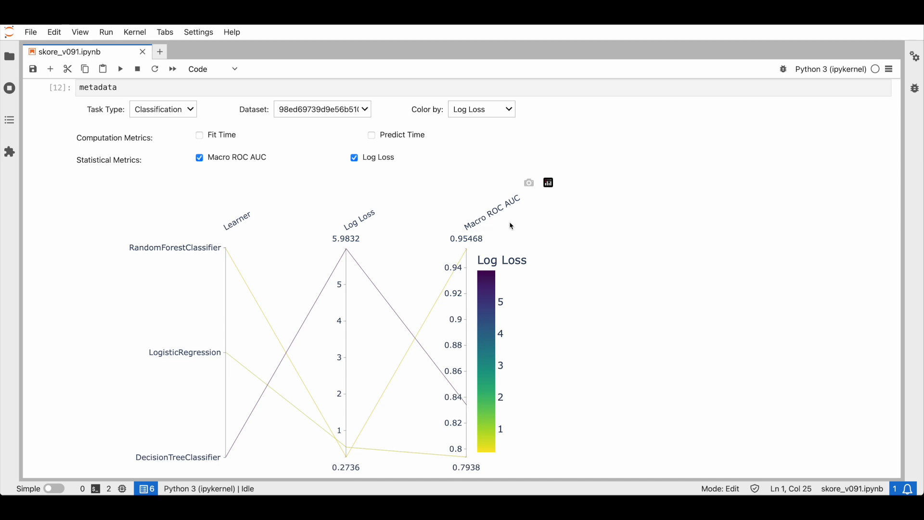
mouse_move(274, 312)
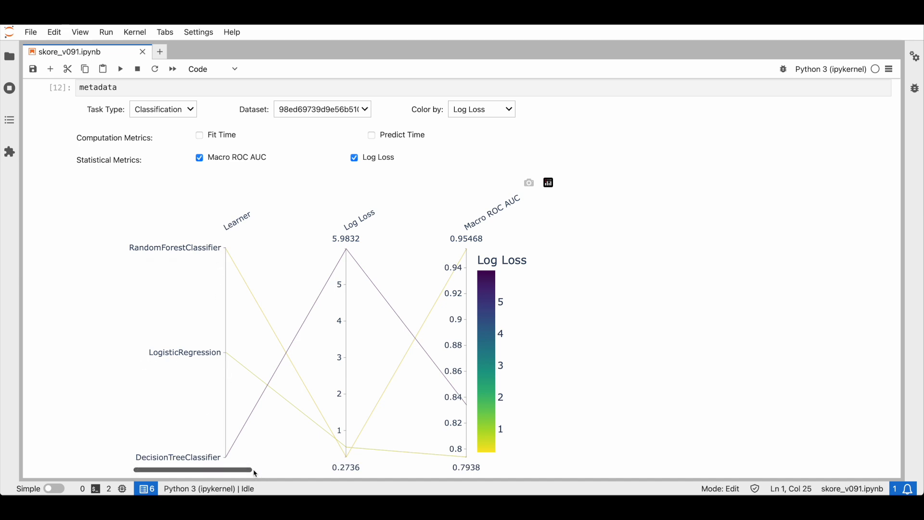
Tick Fit Time and Predict Time, and untick then re-tick Log Loss
click(199, 134)
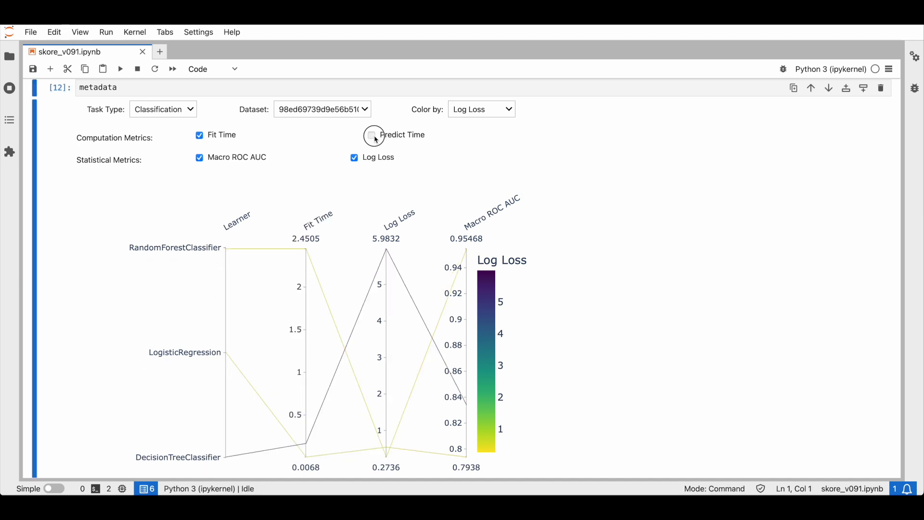
click(372, 134)
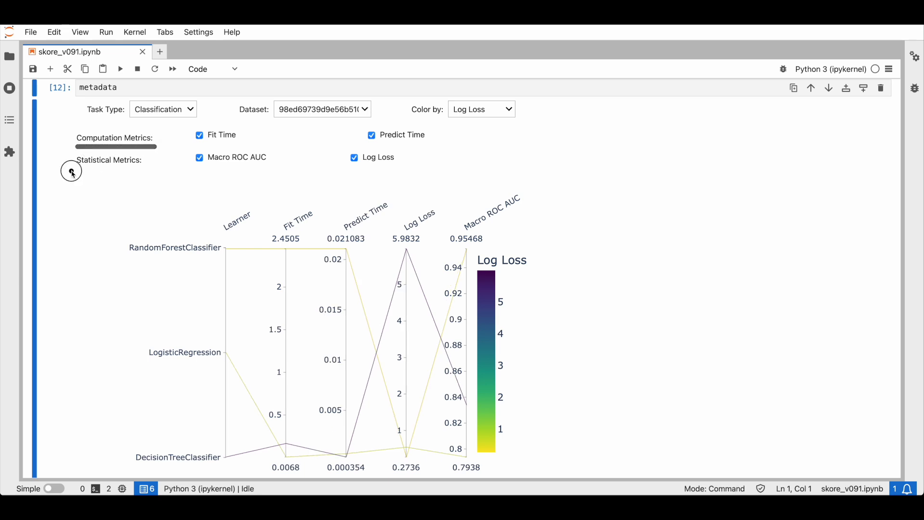
click(354, 158)
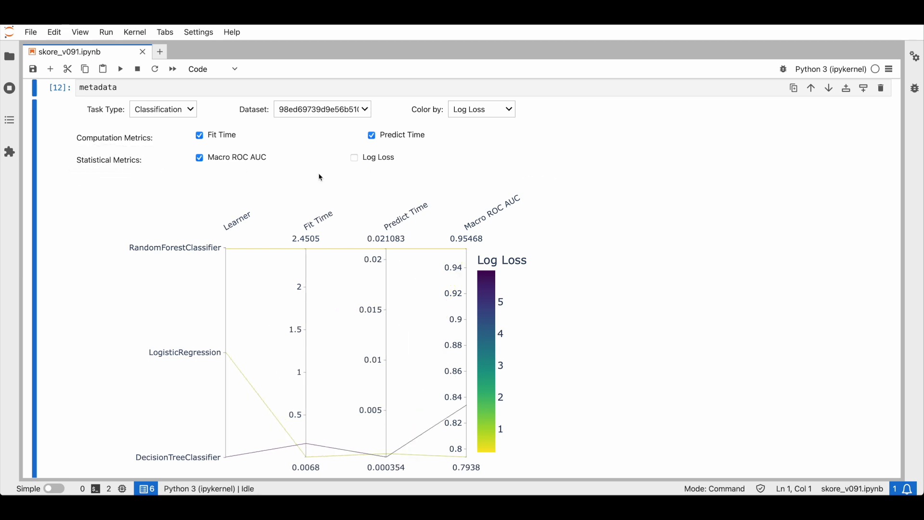
click(354, 157)
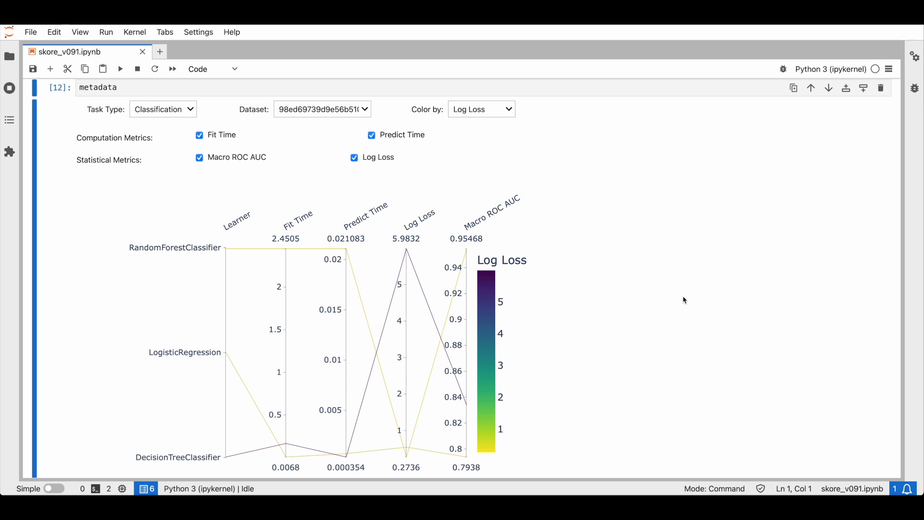
mouse_move(490, 236)
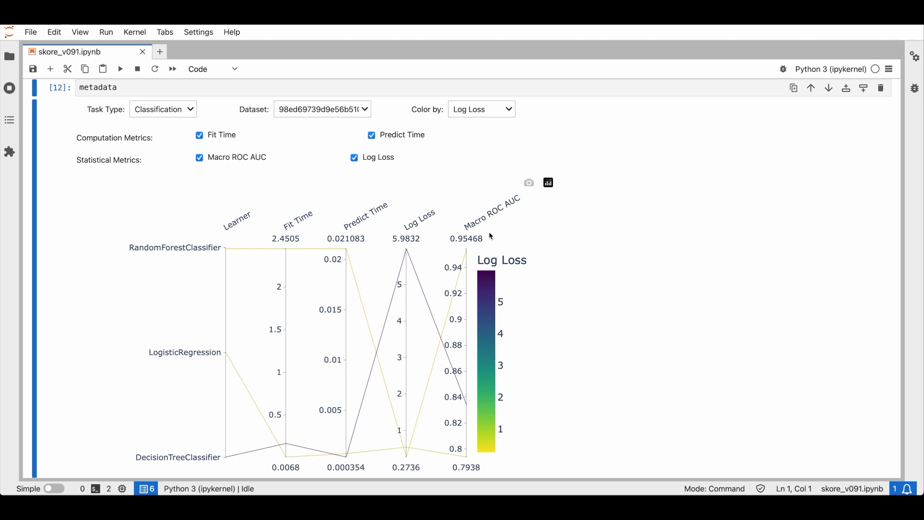
mouse_move(318, 228)
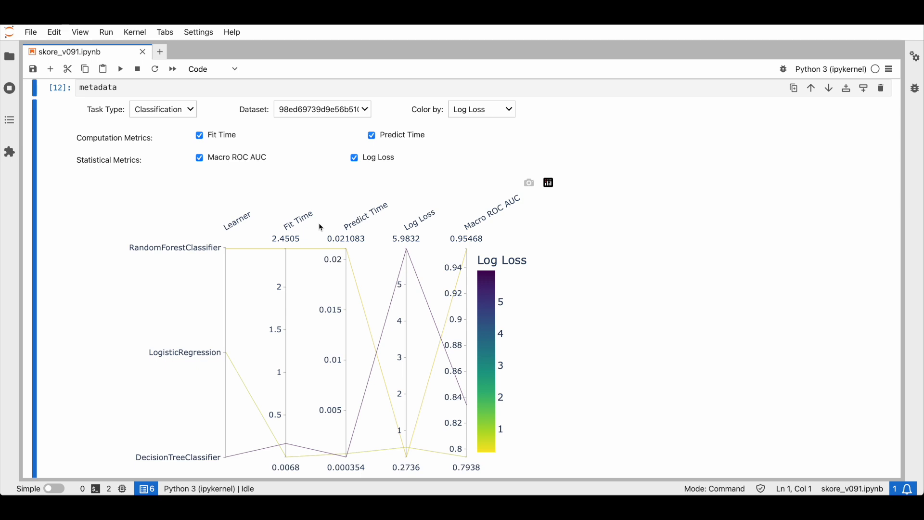
mouse_move(662, 321)
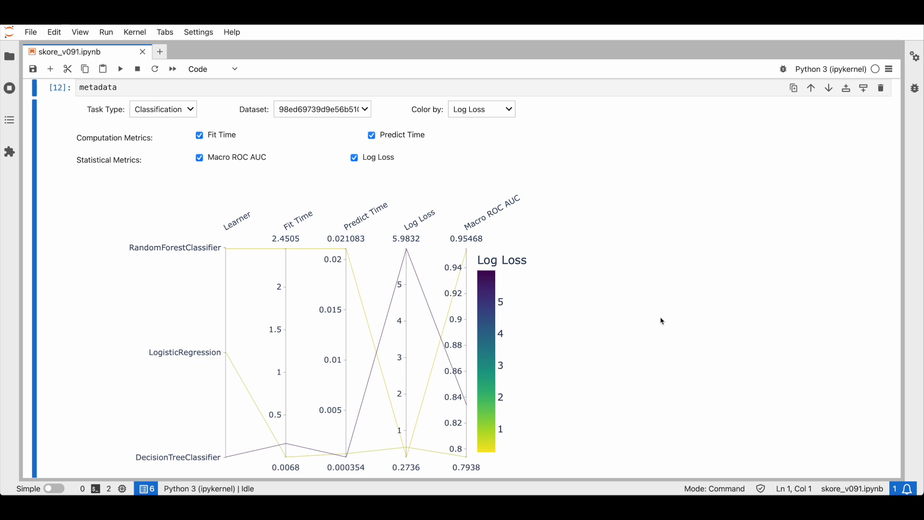
mouse_move(515, 274)
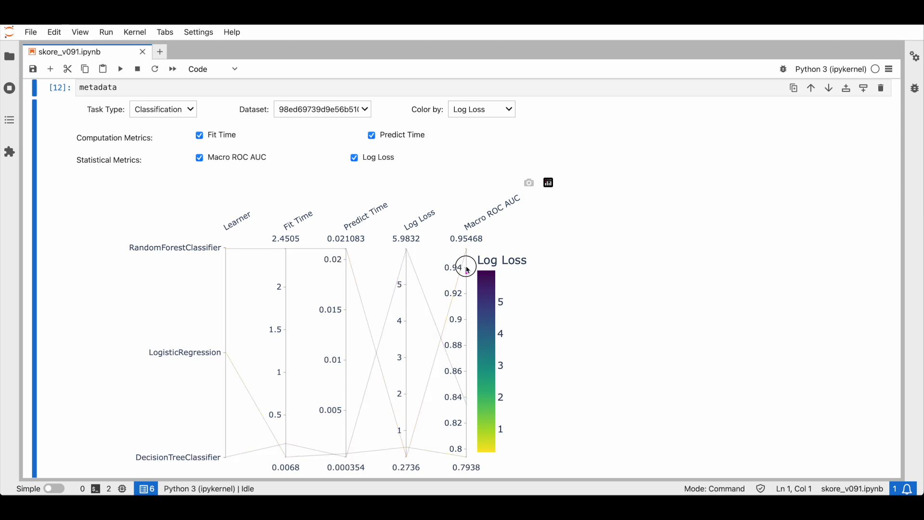
mouse_move(406, 434)
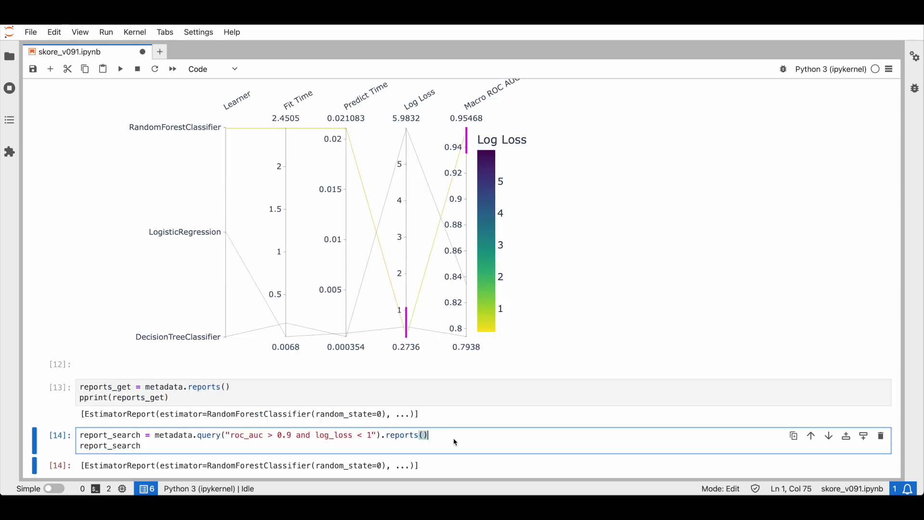
mouse_move(420, 454)
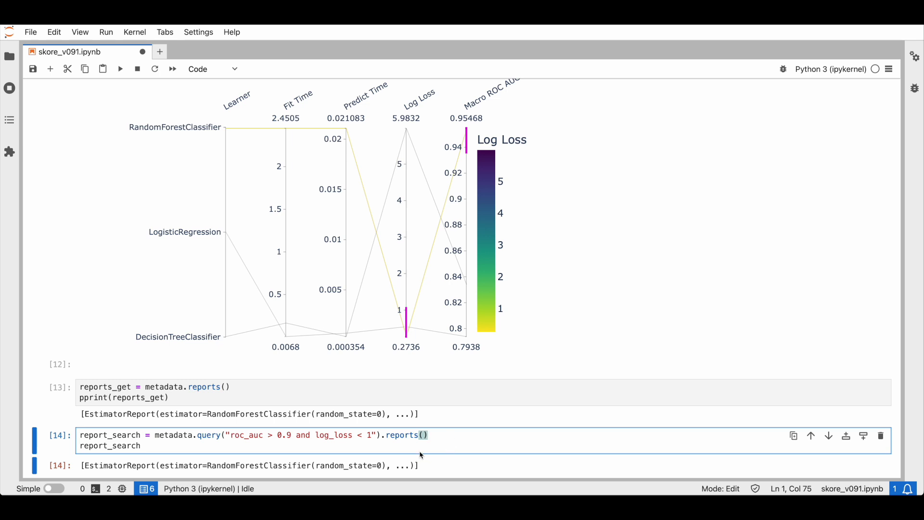